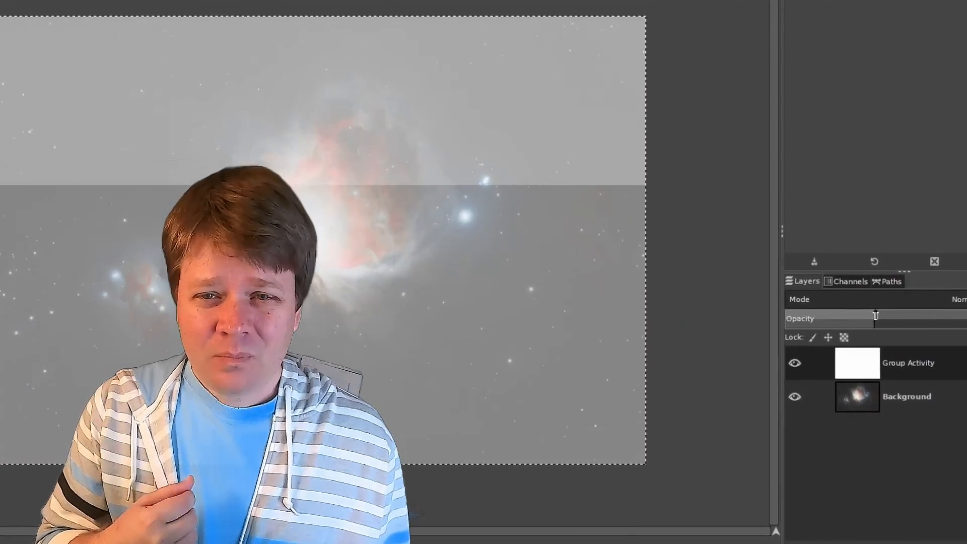
Step: Create a merged New from Visible layer and drag its Levels black point right
{"action": "right_click", "coordinate": [909, 363]}
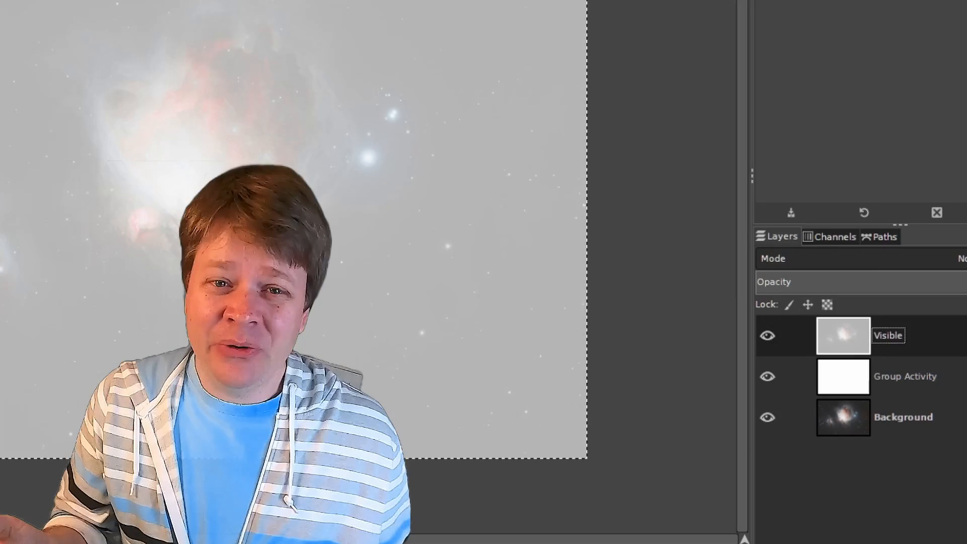
{"action": "type", "text": "Ni"}
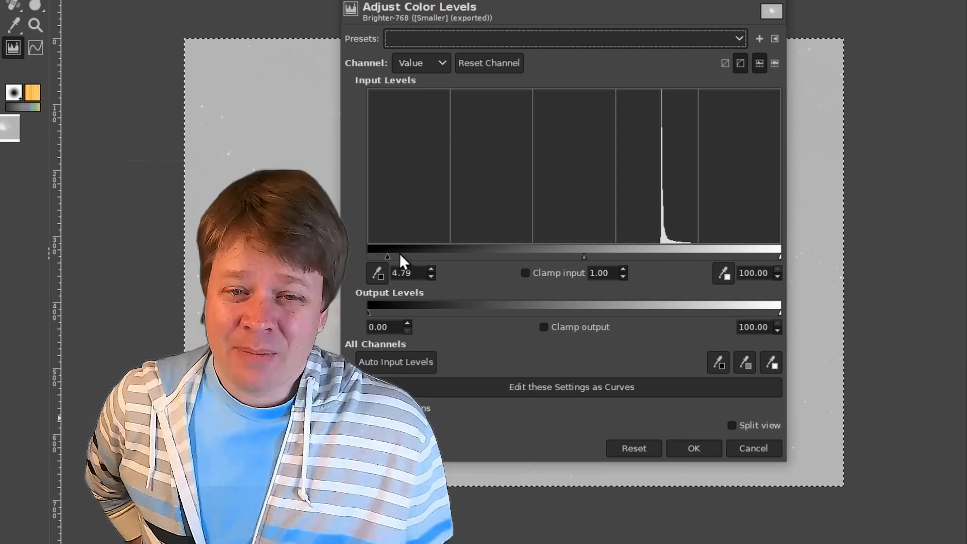
{"action": "left_click_drag", "start_coordinate": [387, 256], "coordinate": [643, 256]}
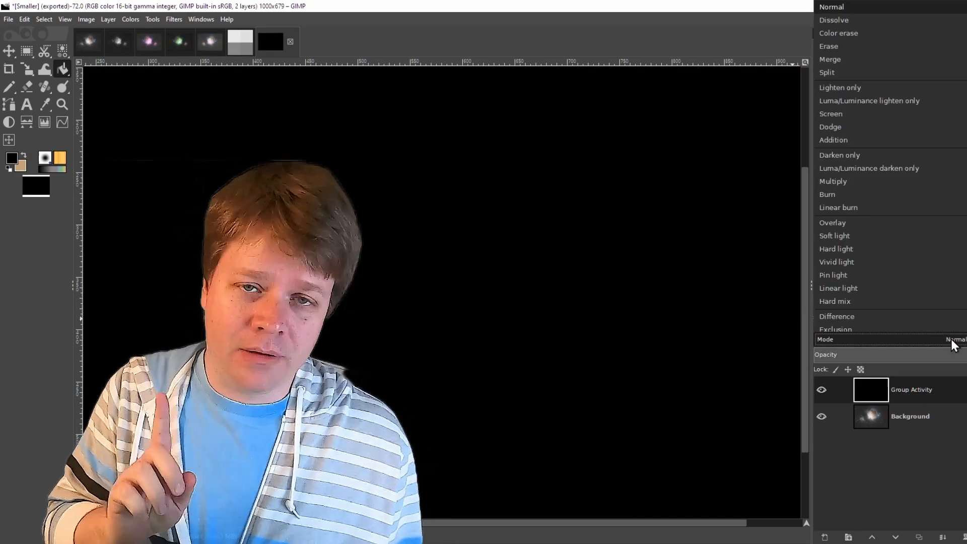
Step: Apply monochrome RGB Noise with Independent RGB off, then fine-tune the Levels black point
{"action": "left_click", "coordinate": [173, 19]}
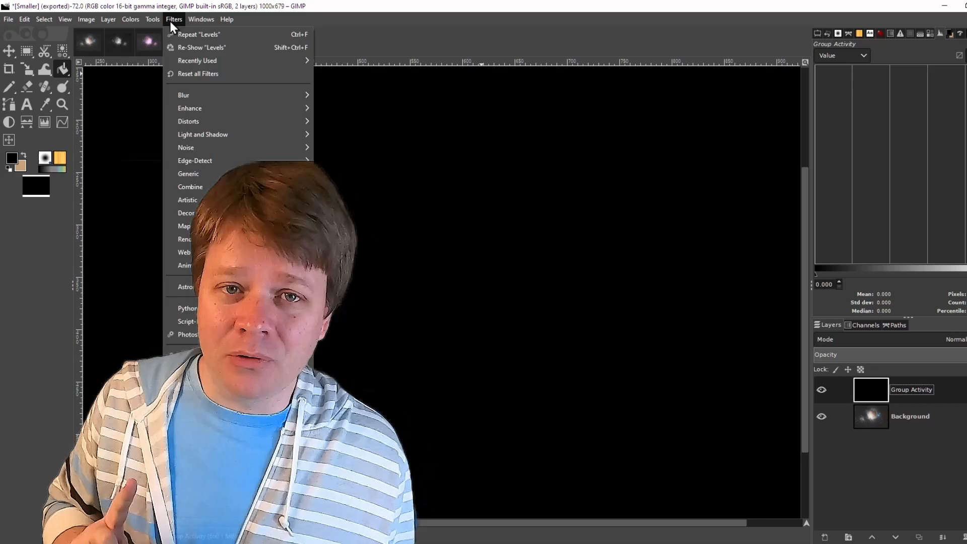
{"action": "mouse_move", "coordinate": [185, 147]}
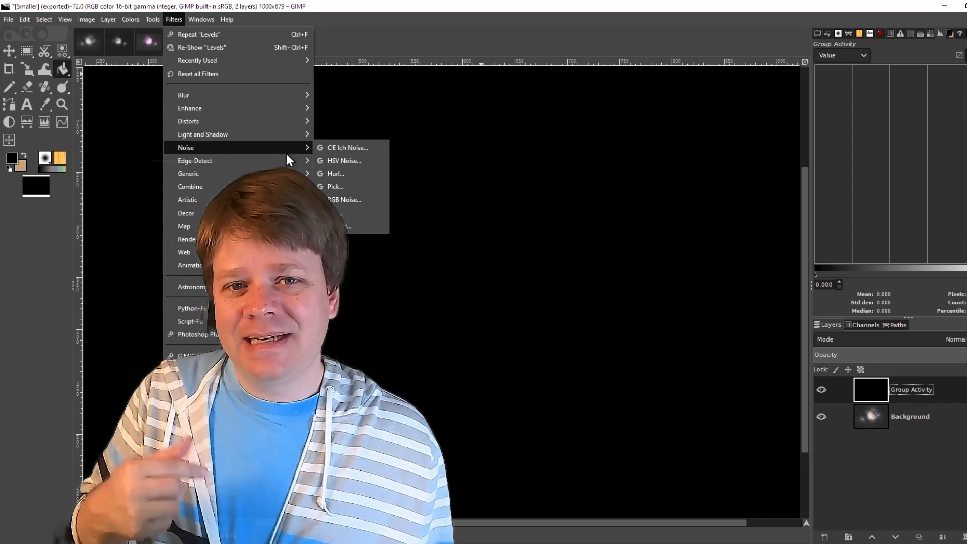
{"action": "left_click", "coordinate": [344, 200]}
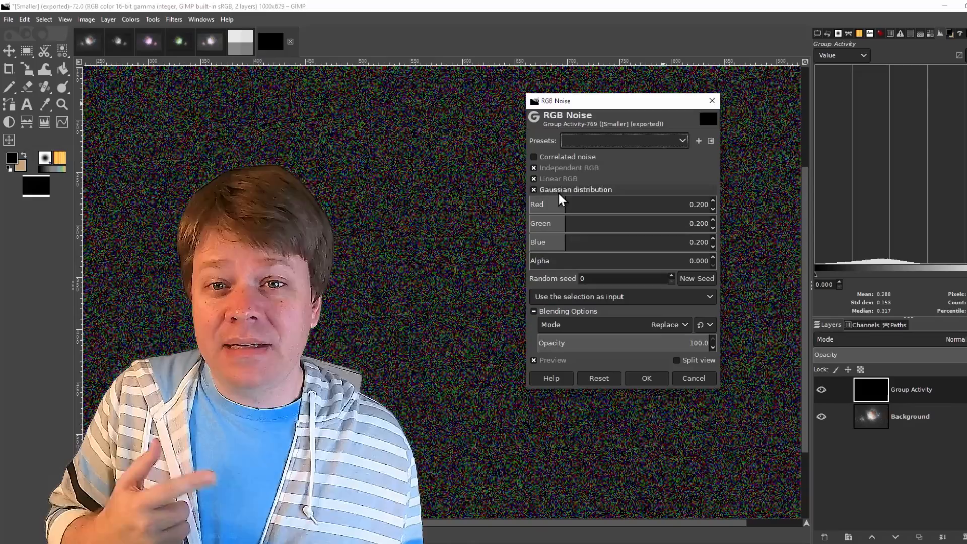
{"action": "left_click", "coordinate": [534, 167]}
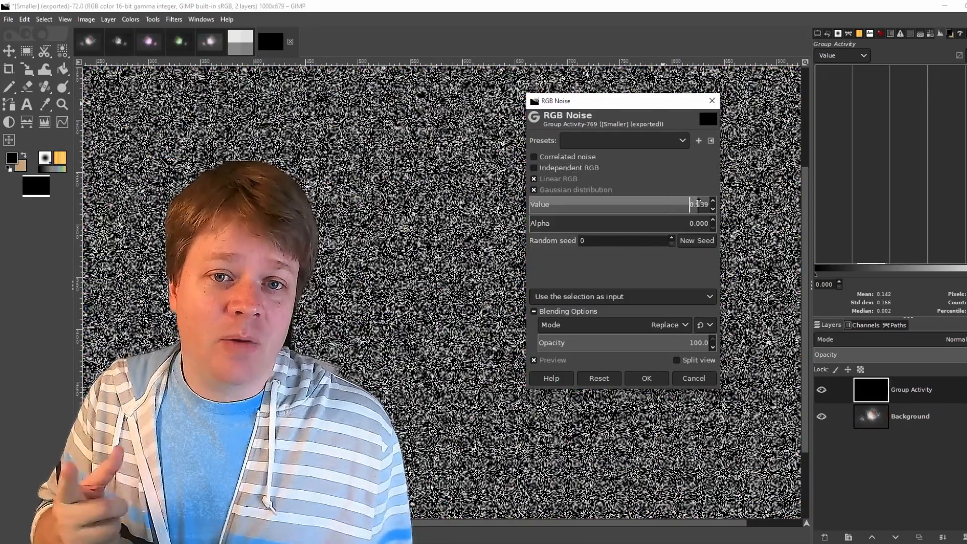
{"action": "left_click", "coordinate": [646, 378]}
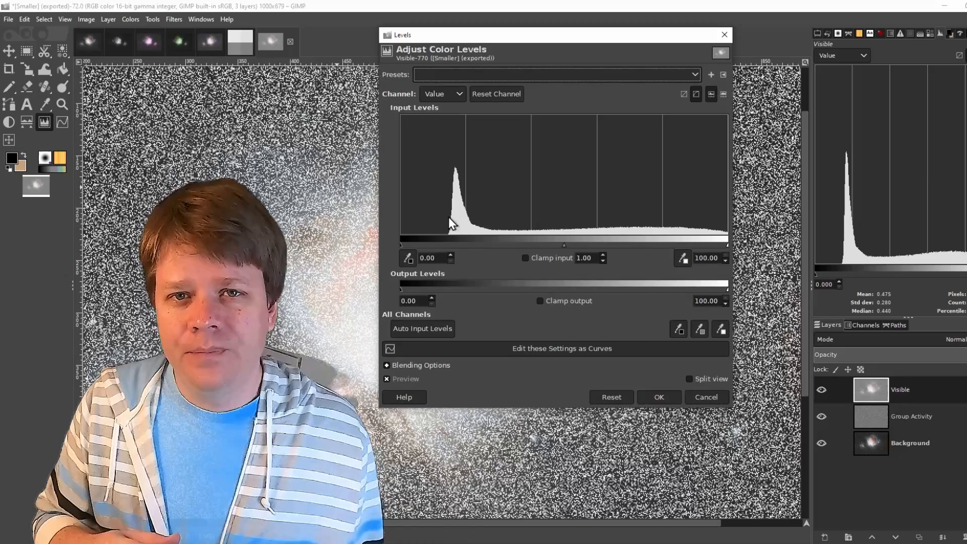
{"action": "left_click_drag", "start_coordinate": [402, 245], "coordinate": [554, 245]}
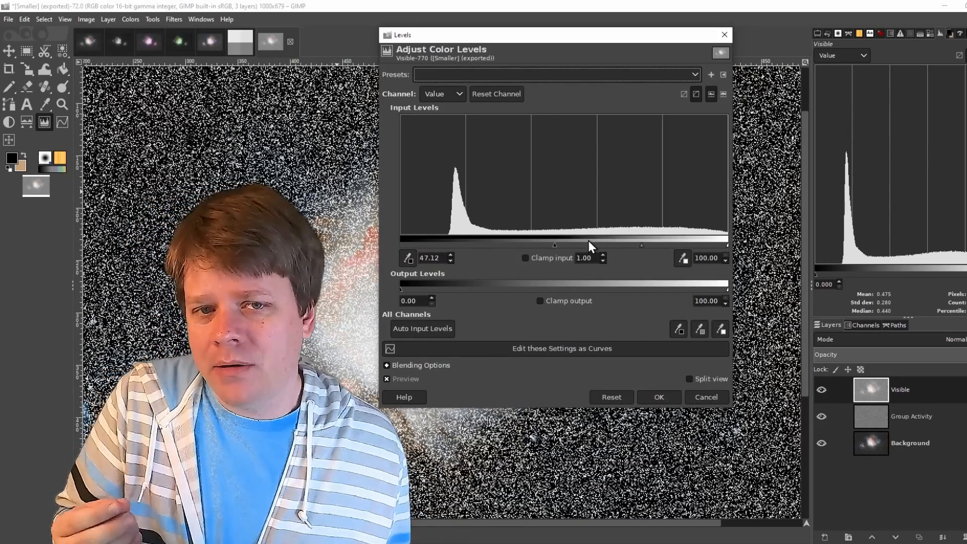
{"action": "left_click_drag", "start_coordinate": [554, 245], "coordinate": [481, 245]}
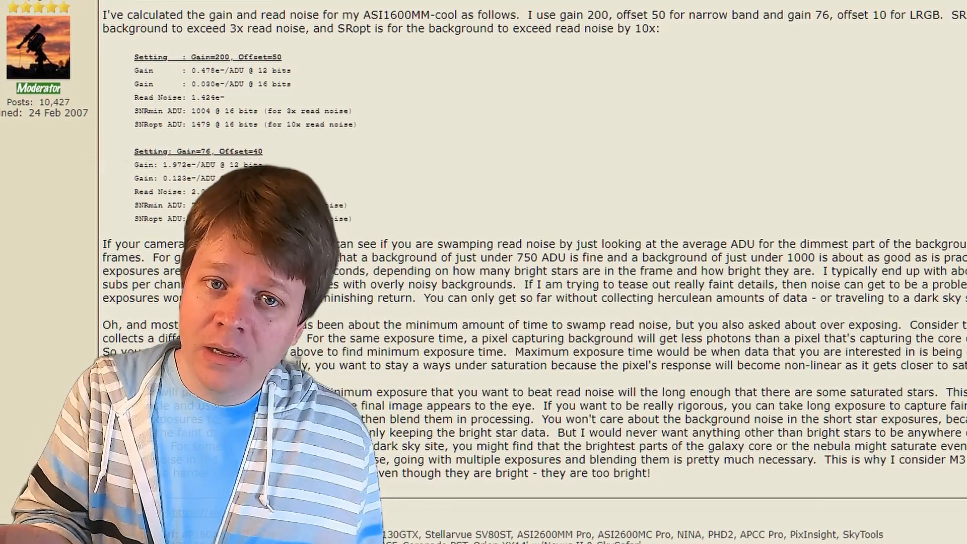
{"action": "scroll", "scroll_direction": "down", "scroll_amount": 3}
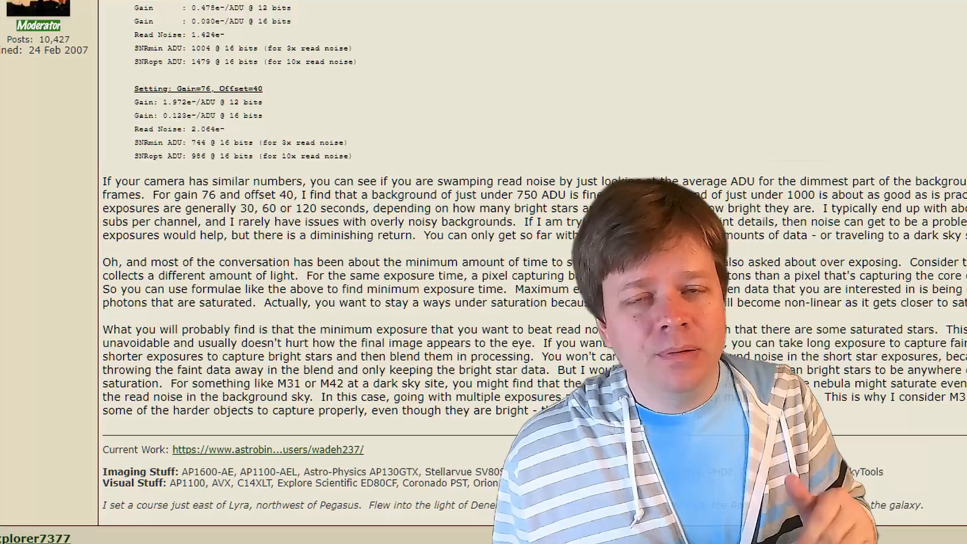
{"action": "scroll", "scroll_direction": "down", "scroll_amount": 3}
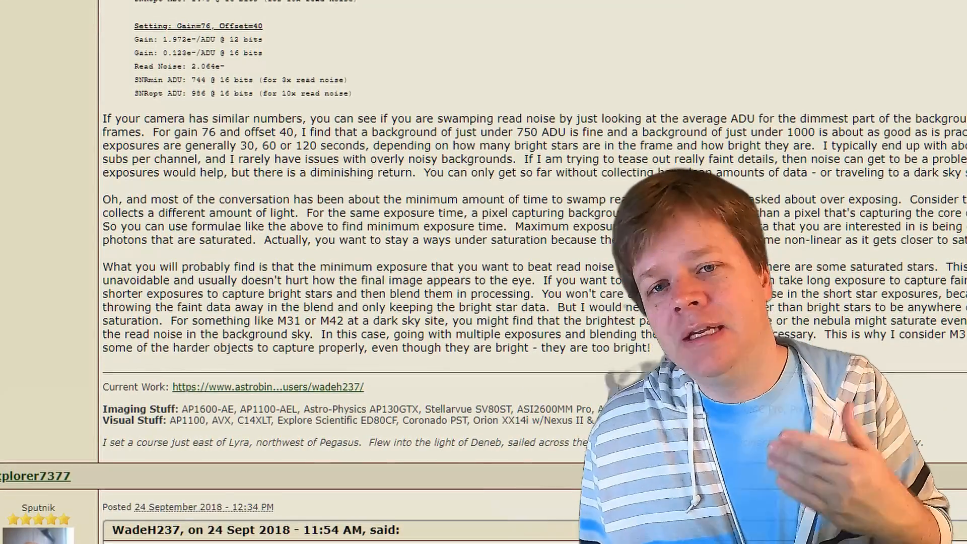
{"action": "scroll", "scroll_direction": "down", "scroll_amount": 3}
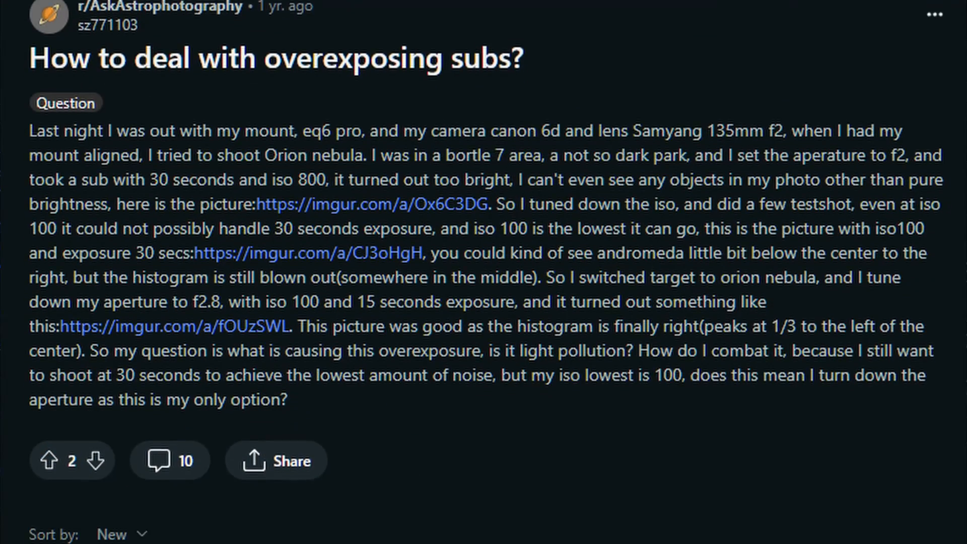
{"action": "scroll", "scroll_direction": "down", "scroll_amount": 3}
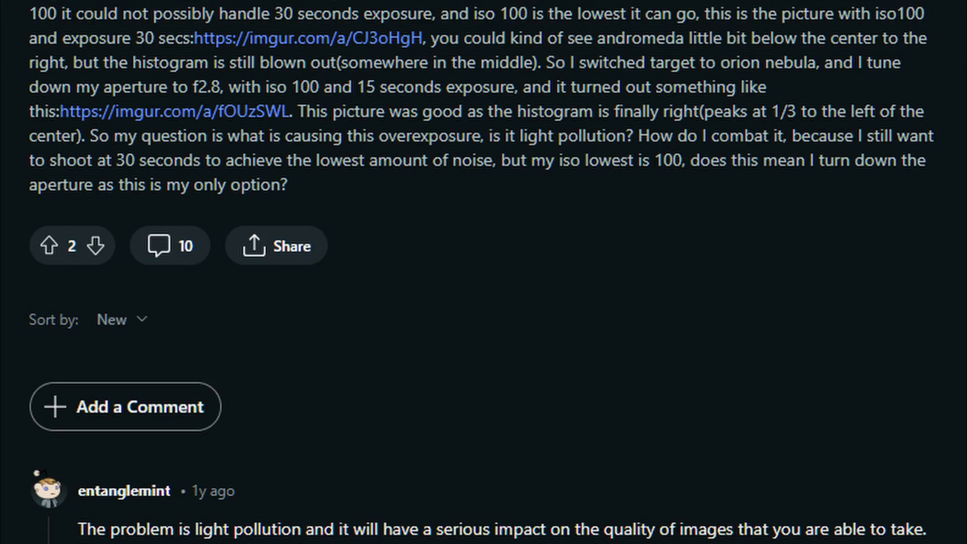
{"action": "scroll", "scroll_direction": "down", "scroll_amount": 3}
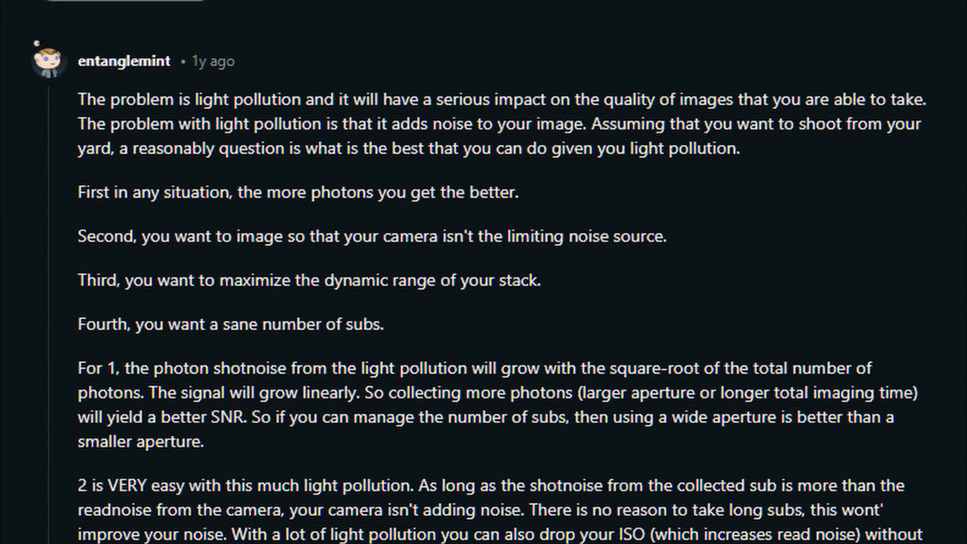
{"action": "scroll", "scroll_direction": "down", "scroll_amount": 3}
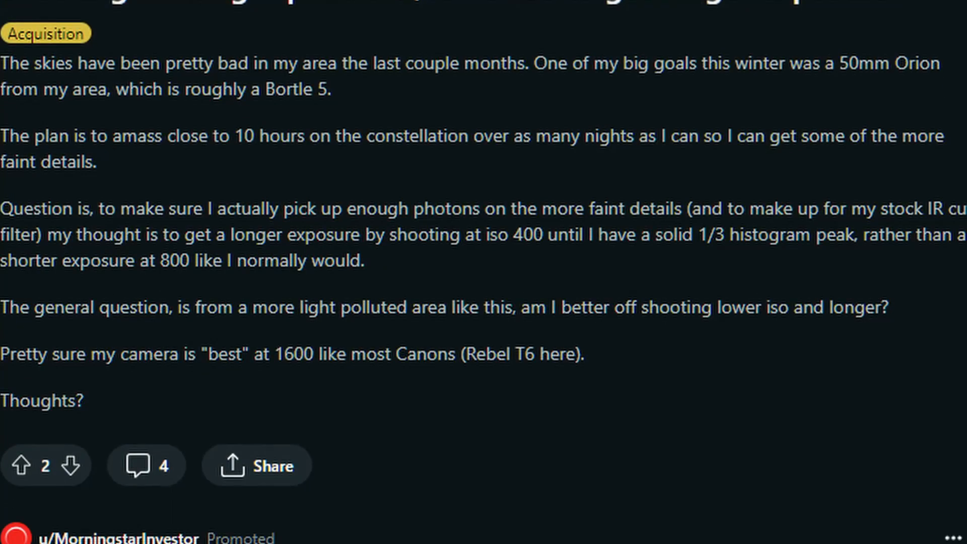
{"action": "scroll", "scroll_direction": "down", "scroll_amount": 3}
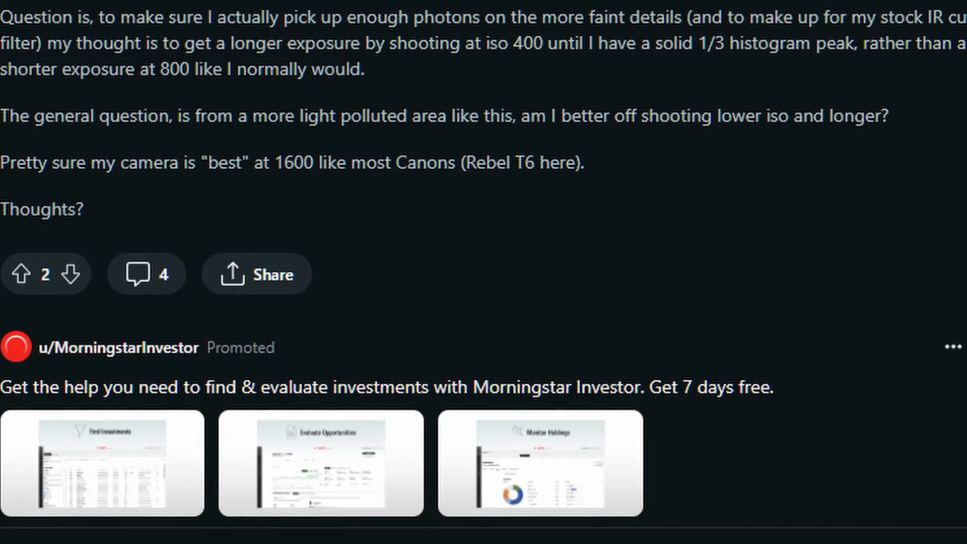
{"action": "scroll", "scroll_direction": "down", "scroll_amount": 3}
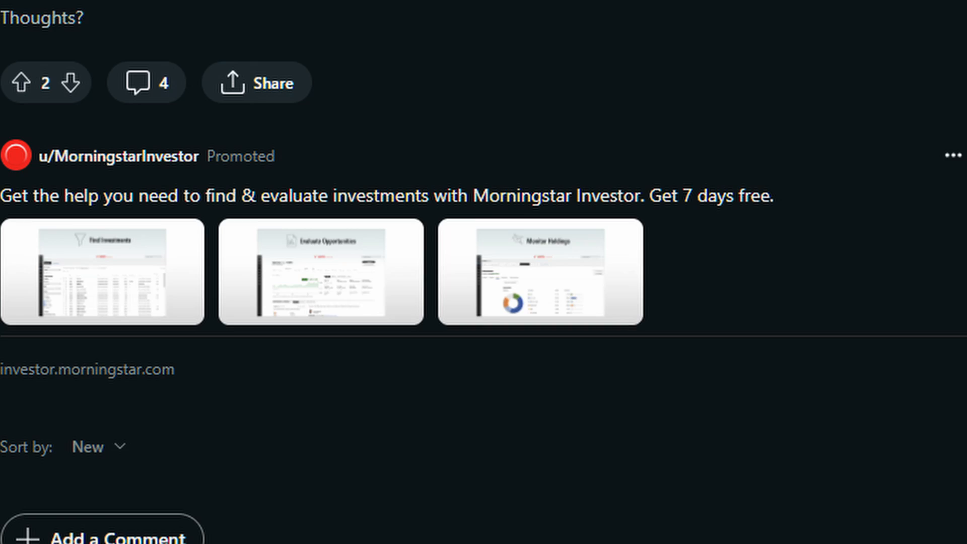
{"action": "scroll", "scroll_direction": "down", "scroll_amount": 3}
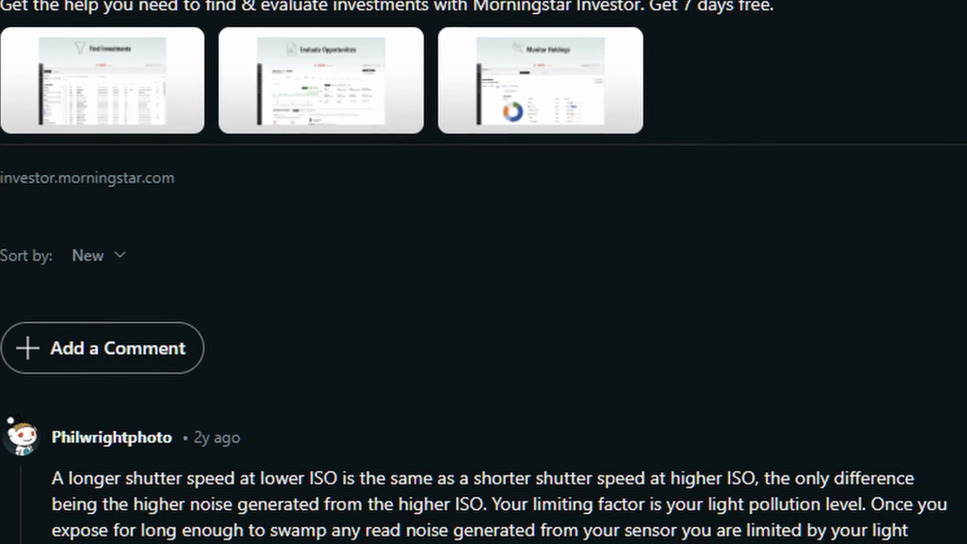
{"action": "scroll", "scroll_direction": "down", "scroll_amount": 3}
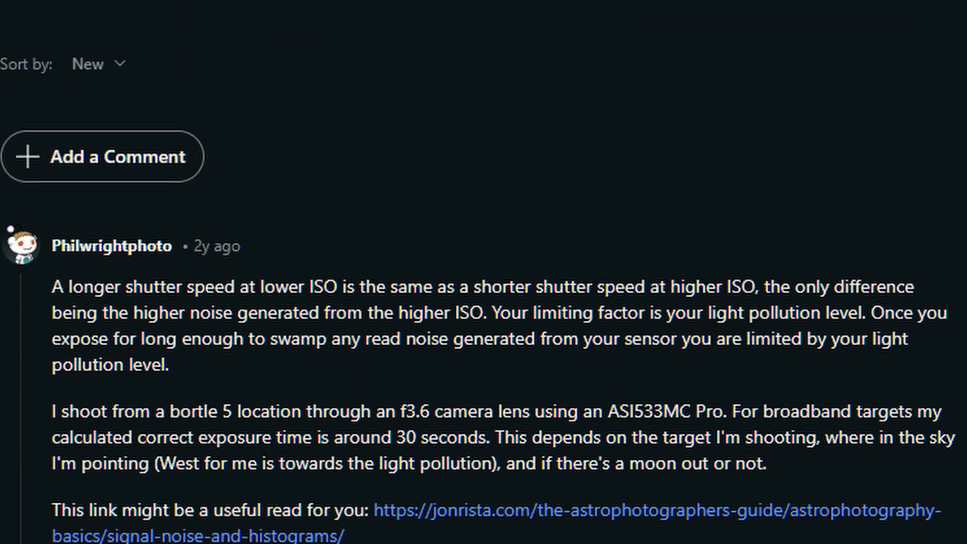
{"action": "scroll", "scroll_direction": "down", "scroll_amount": 3}
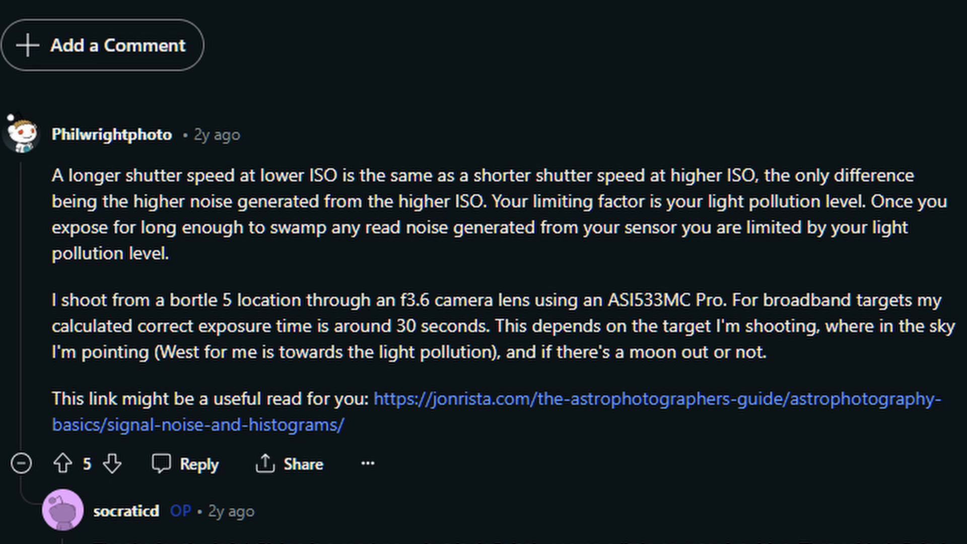